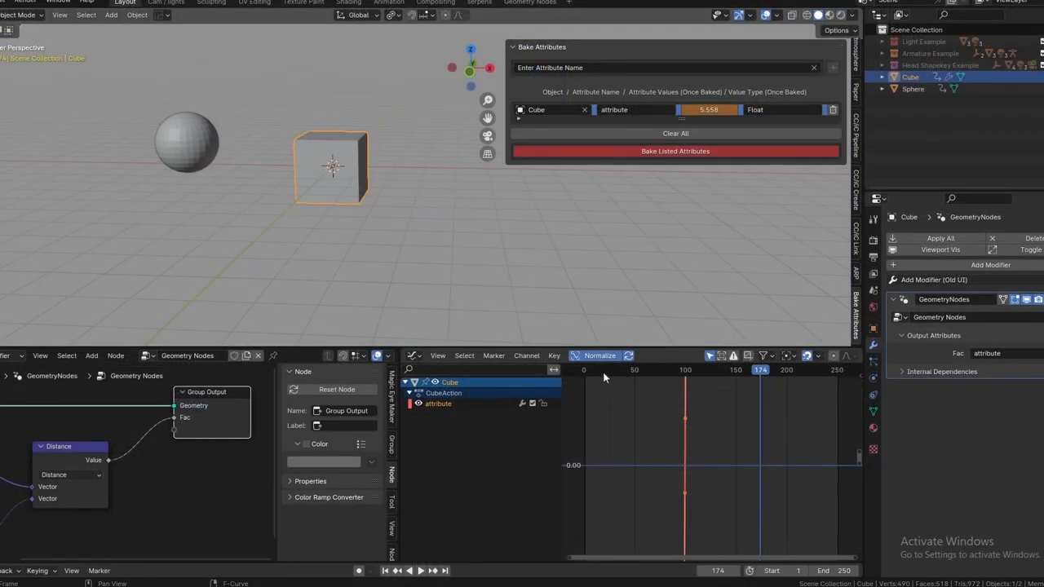
Jump the playhead back from frame 174 to an earlier frame, raising the sphere above the cube.
click(414, 570)
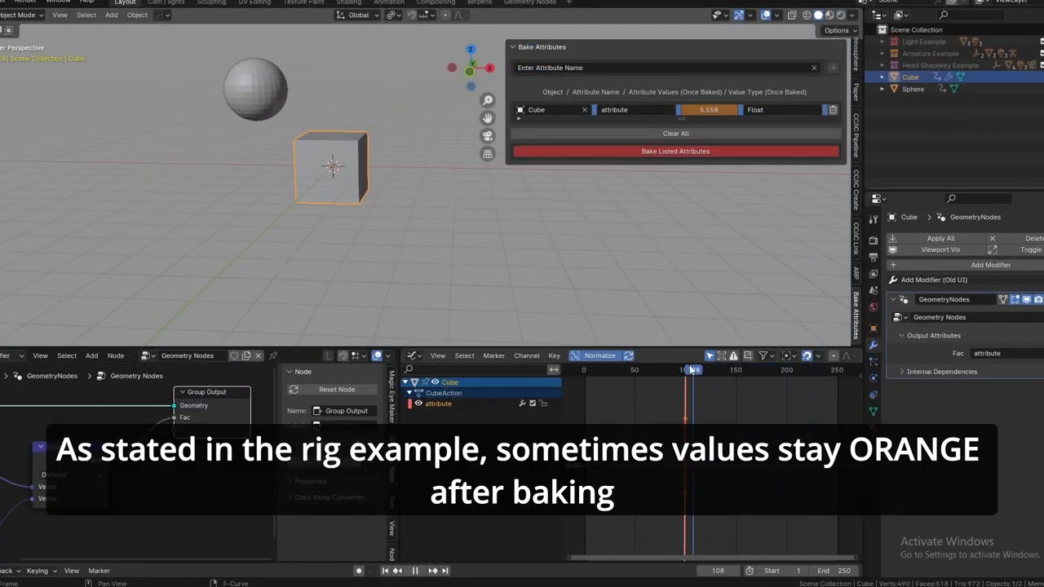